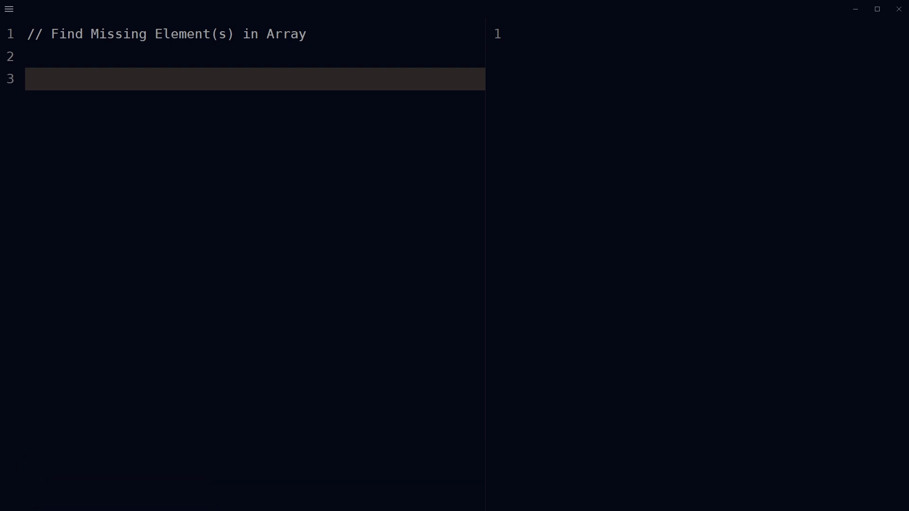
# - Declare findMissingElement(arr) and begin its body with let set = new Set();
pyautogui.write('function findMissingElement(arr) {')
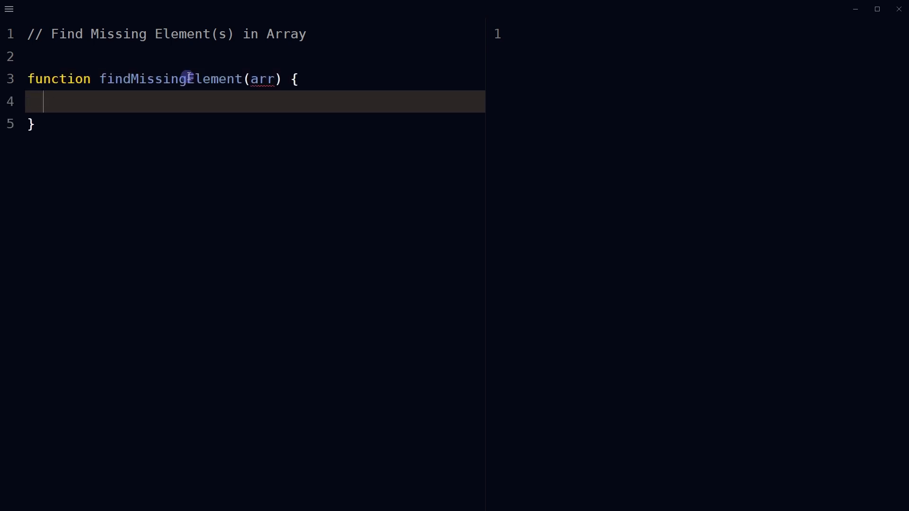
pyautogui.doubleClick(170, 78)
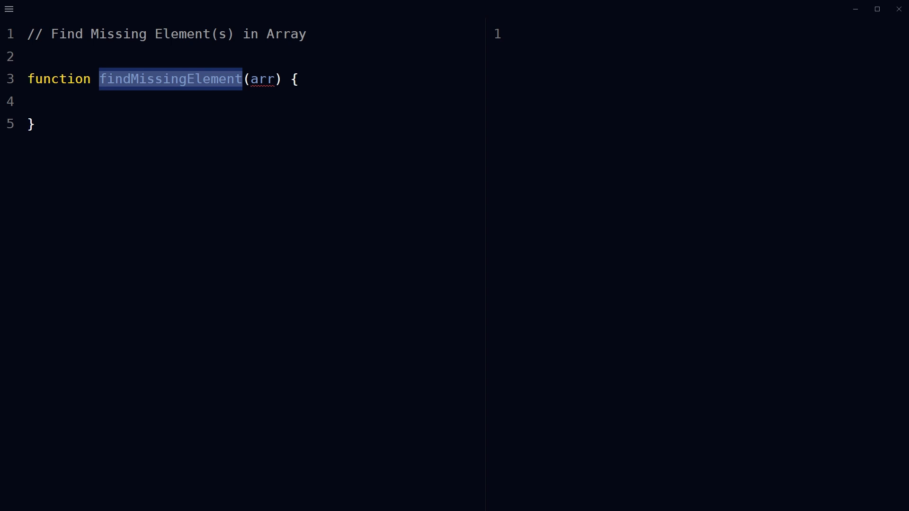
pyautogui.write('let set = new Set();')
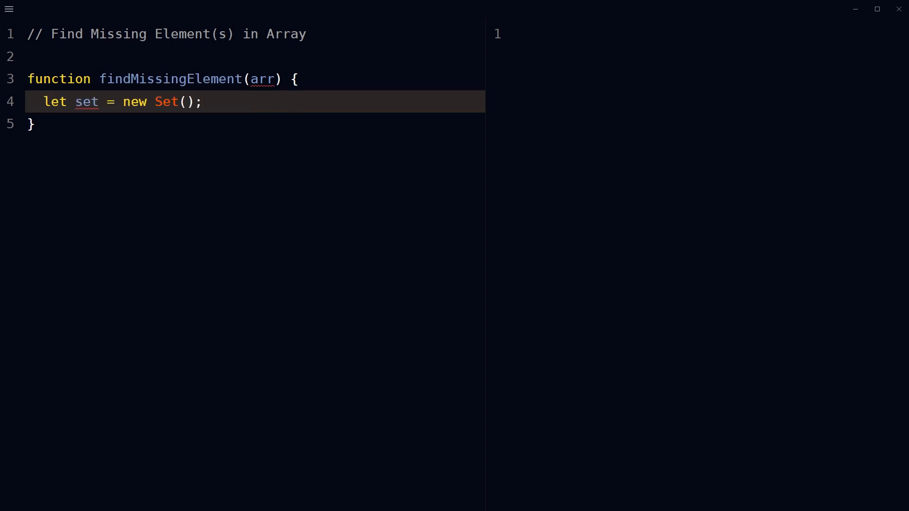
# - Loop over arr.length and add each arr[i] to the set
pyautogui.write('for (let i = 0; i < arr.length; i++) {}')
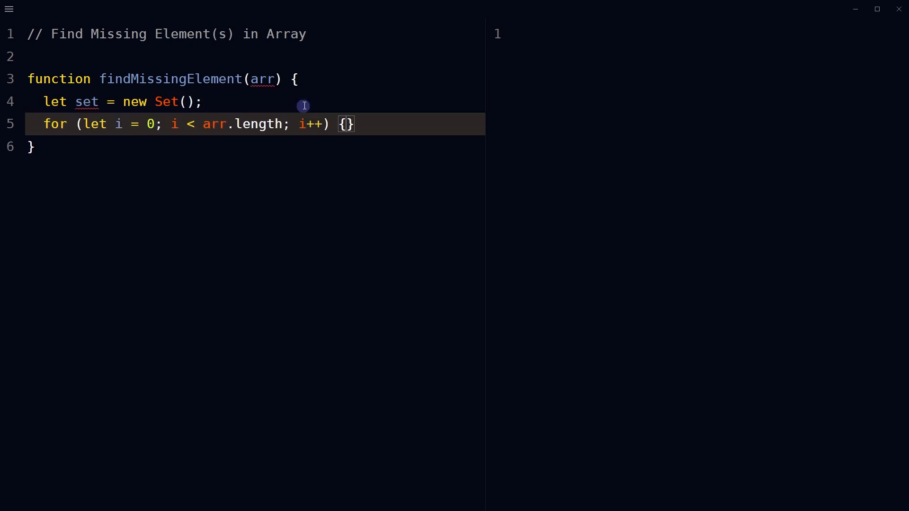
pyautogui.press('Enter')
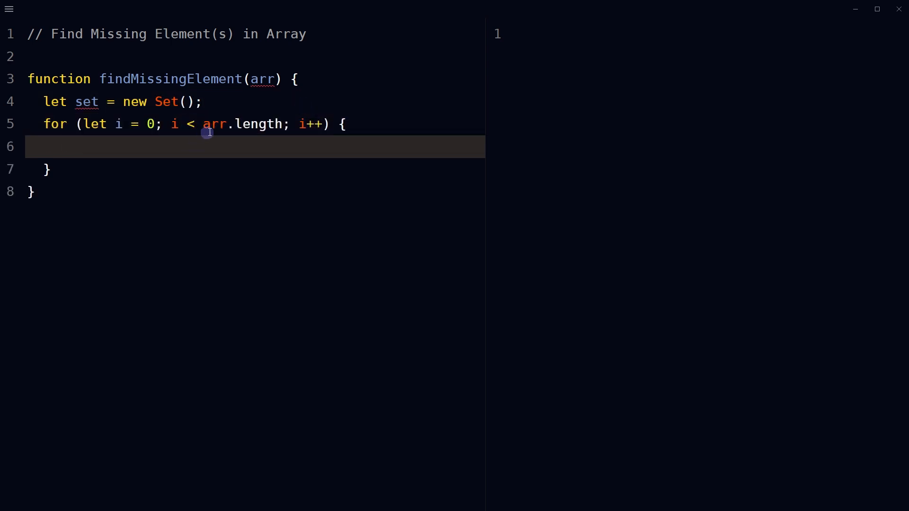
pyautogui.moveTo(213, 148)
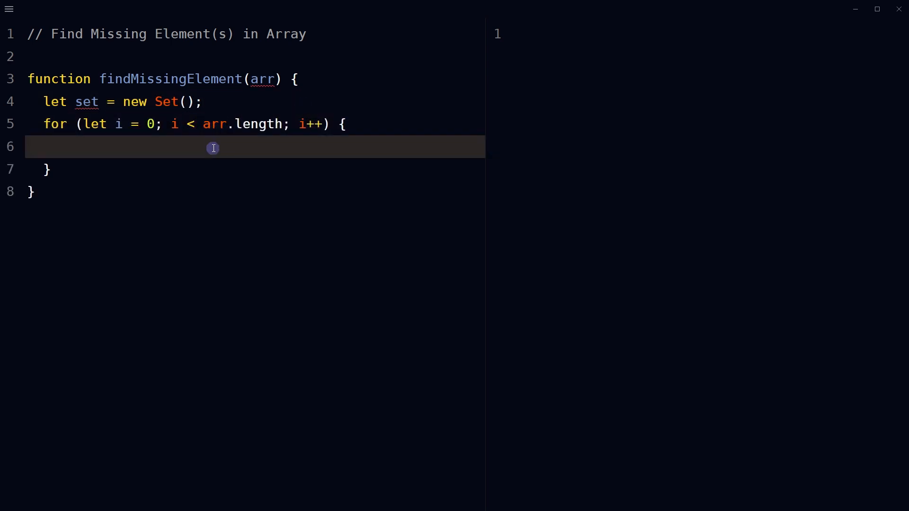
pyautogui.write('set.add(arr[i]);')
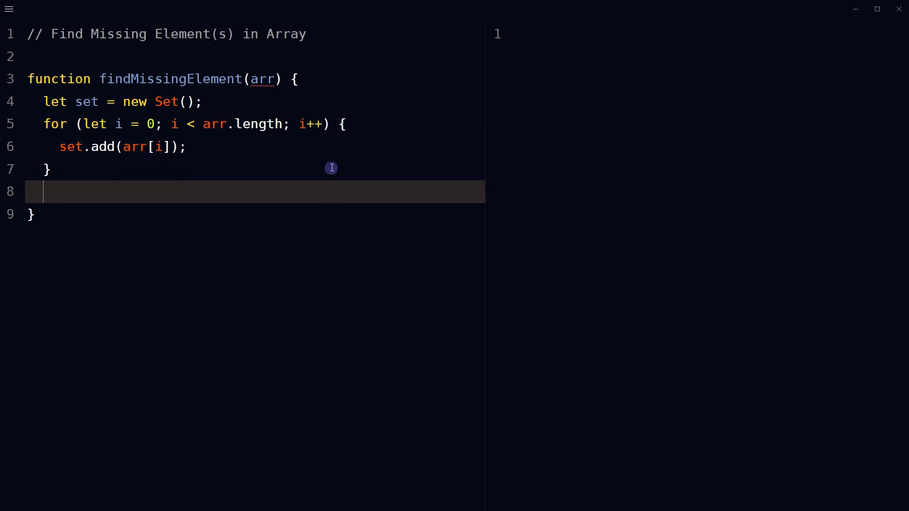
# - Loop from 1 to arr.length + 1 returning the first i the set lacks, then move below for a test call
pyautogui.write('for (let i = 1; i <= arr.length + 1; i++) {')
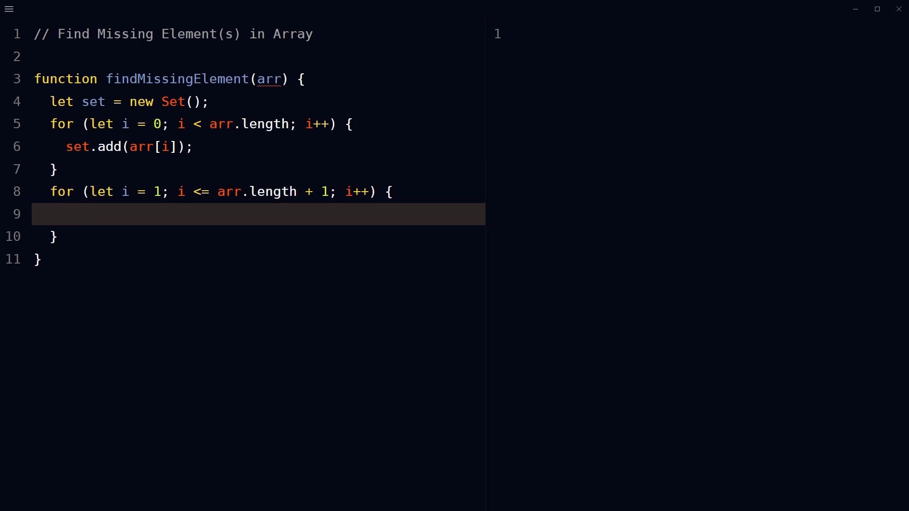
pyautogui.click(66, 214)
pyautogui.write('if (!set.has(i)) {')
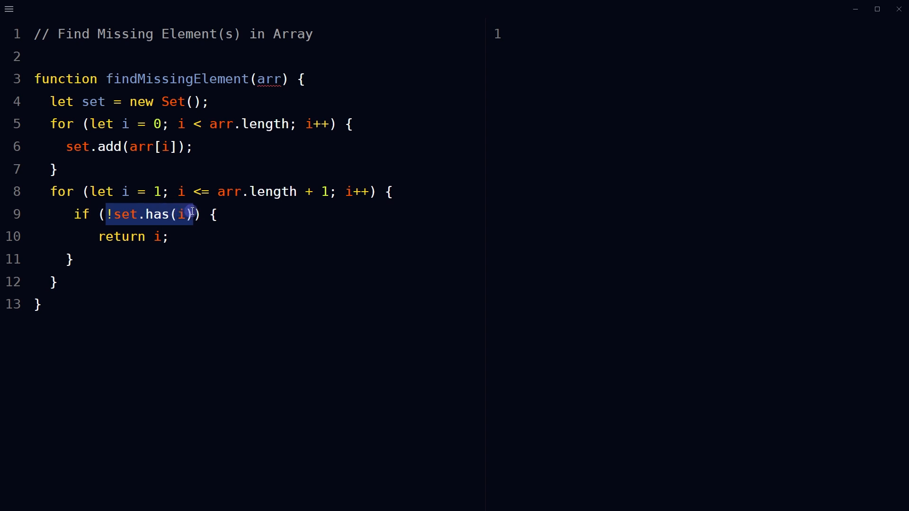
pyautogui.moveTo(96, 237)
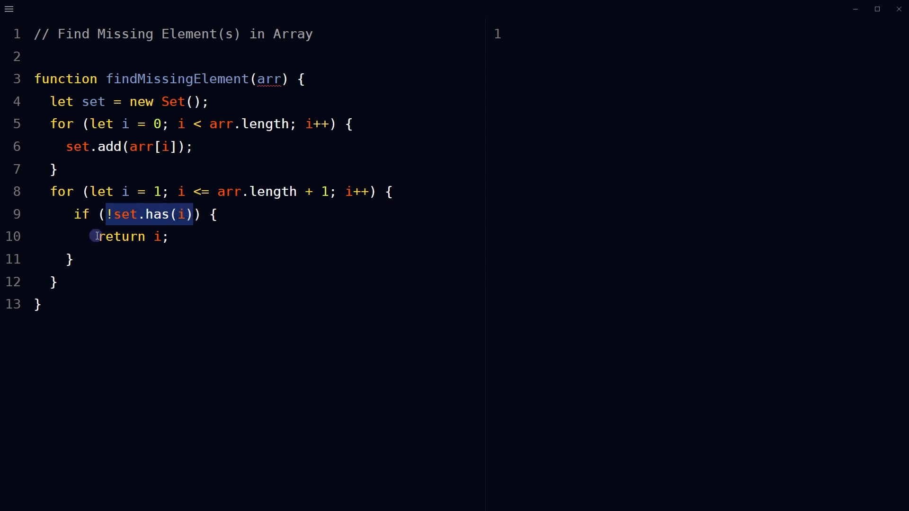
pyautogui.click(445, 352)
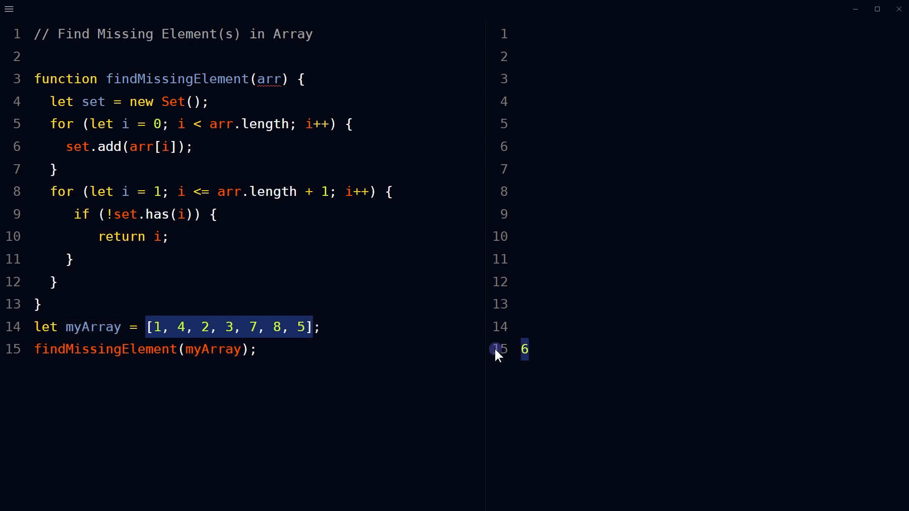
# - Test with myArray = [1, 4, 2, 3, 7, 8, 5] giving 6, then start findMissingElements(arr) in a new tab
pyautogui.click(332, 259)
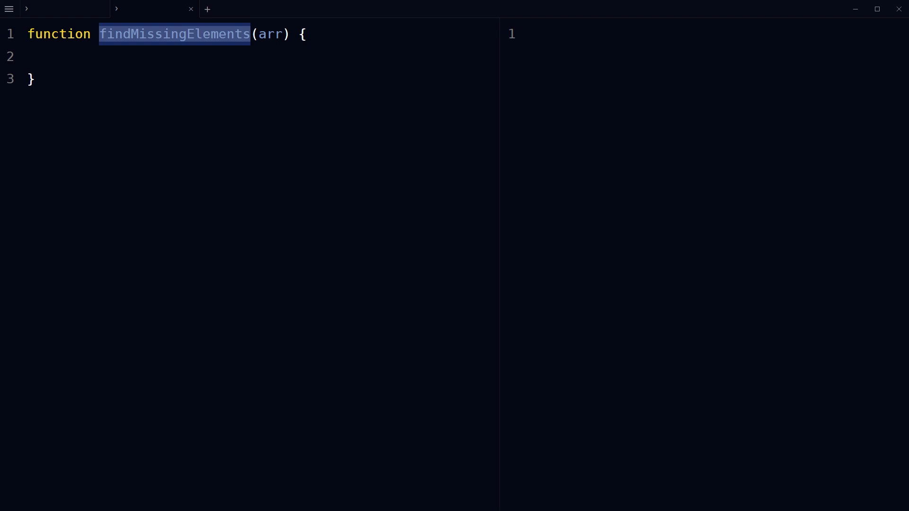
# - Add let count = 0; and a loop from arr[0] to arr[arr.length - 1] checking if (arr[count] == i)
pyautogui.write('let count = 0;')
pyautogui.write('for (let i = arr[0]; i <= arr[arr.length - 1]; i++) {')
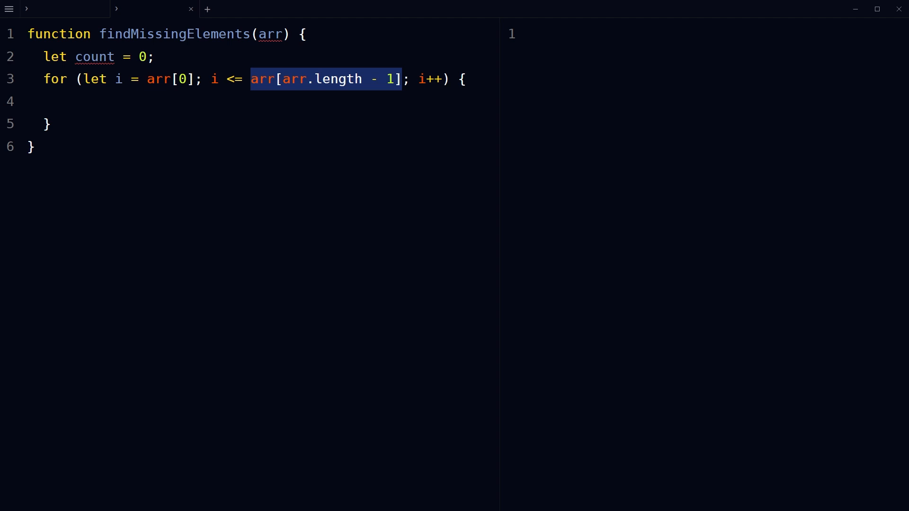
pyautogui.write('if (arr[count] == i) {')
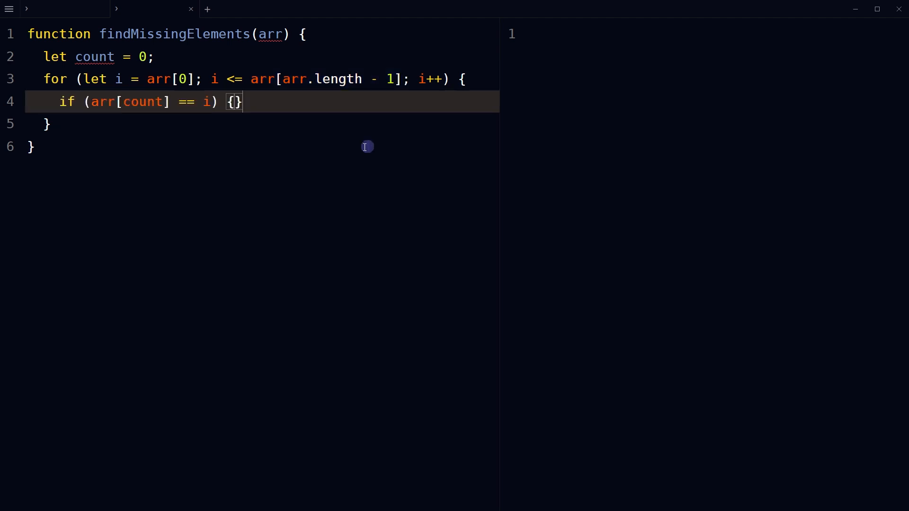
pyautogui.moveTo(319, 161)
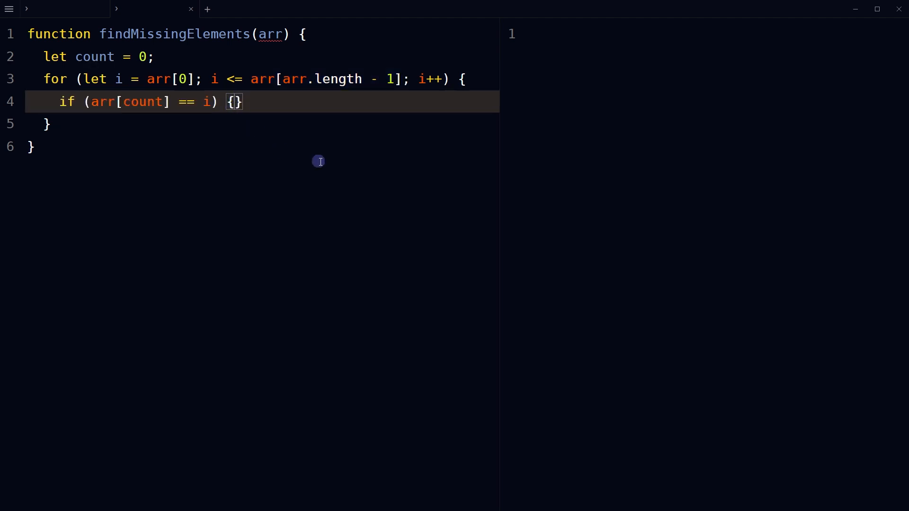
# - Increment count on a match, else console.log(i); run on [6, 7, 8, 11, 15] to get 9, 10, 12, 13, 14
pyautogui.press('enter')
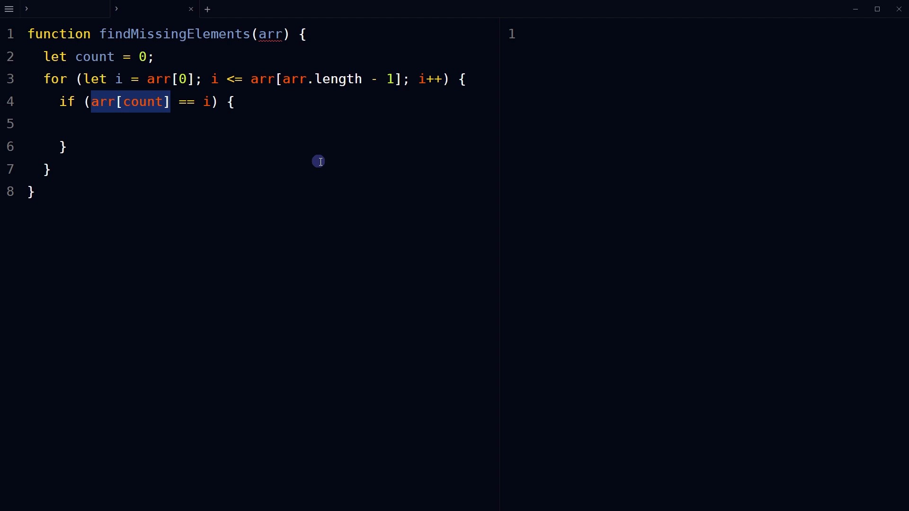
pyautogui.write('count++;')
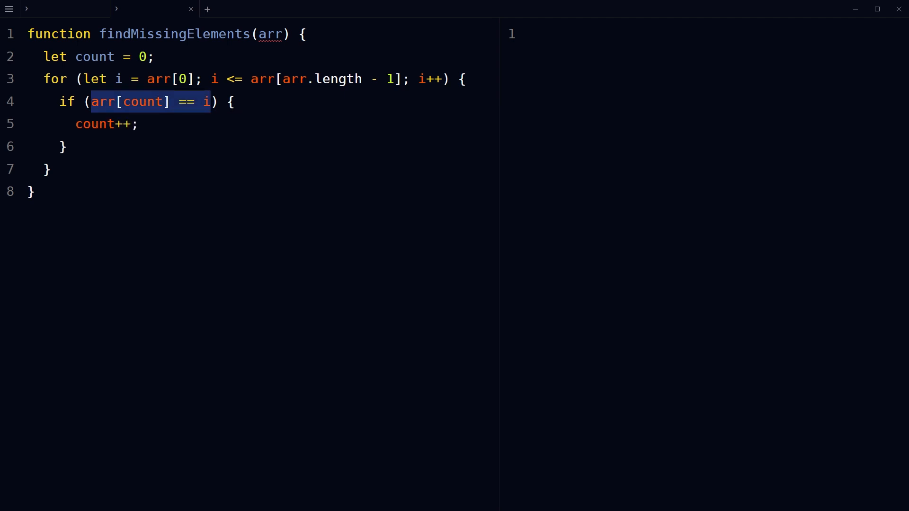
pyautogui.click(125, 147)
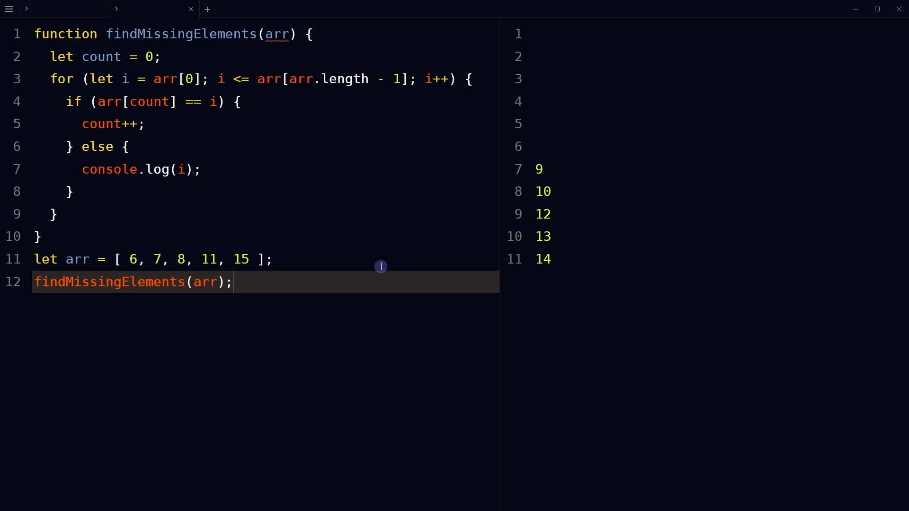
pyautogui.moveTo(312, 324)
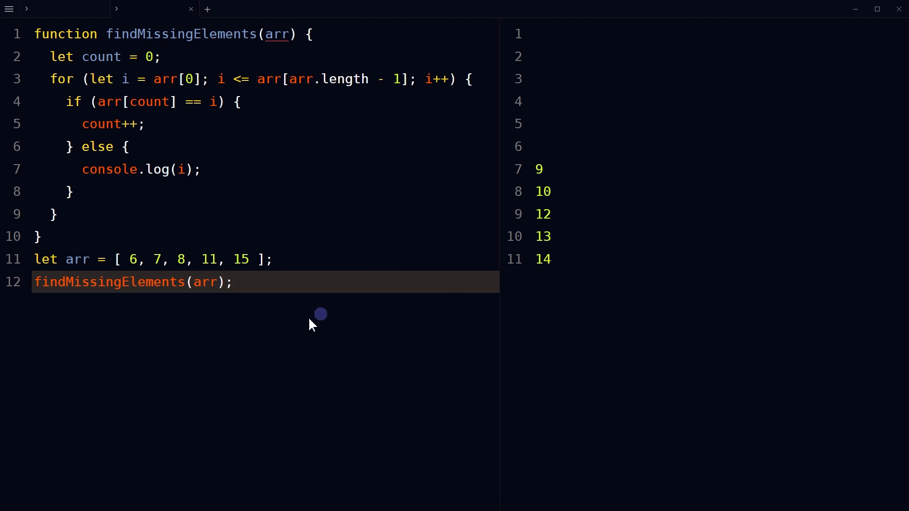
pyautogui.doubleClick(205, 282)
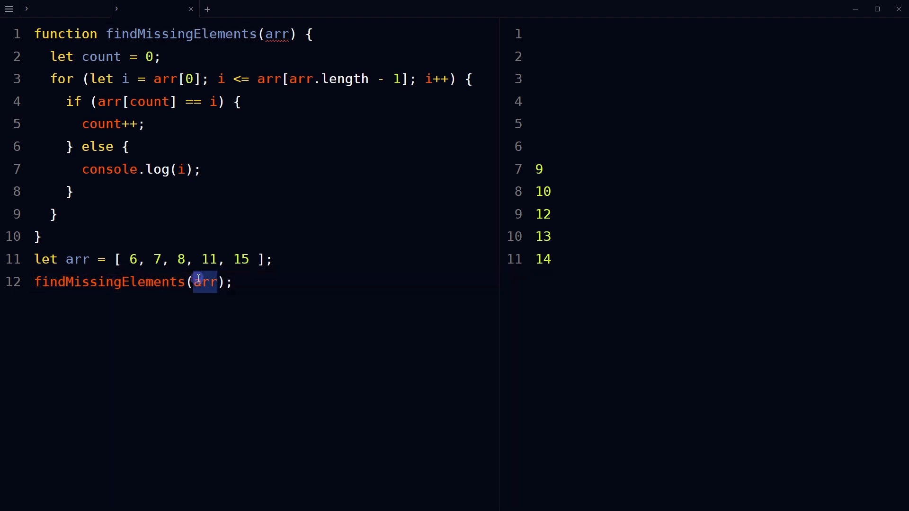